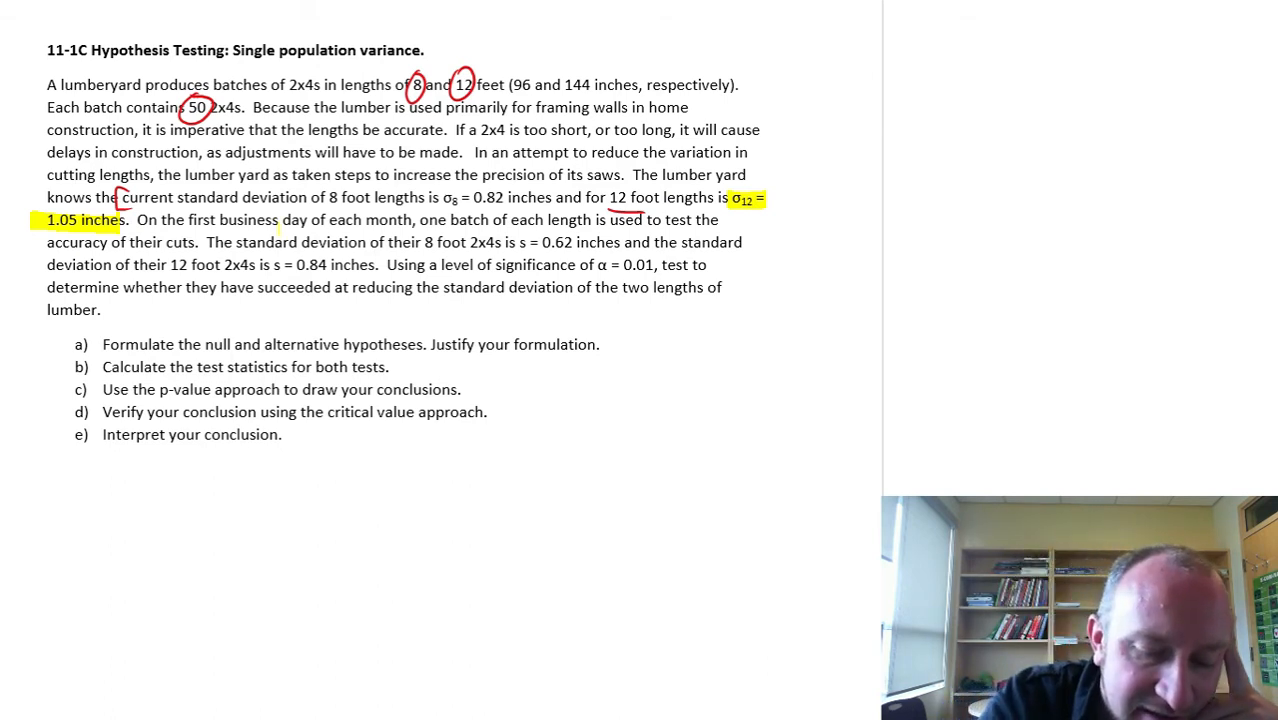
Highlight the 12-foot sample deviation s = 0.84 inches and α = 0.01 in the problem text.
{"action": "left_click_drag", "start_coordinate": [256, 264], "coordinate": [340, 264]}
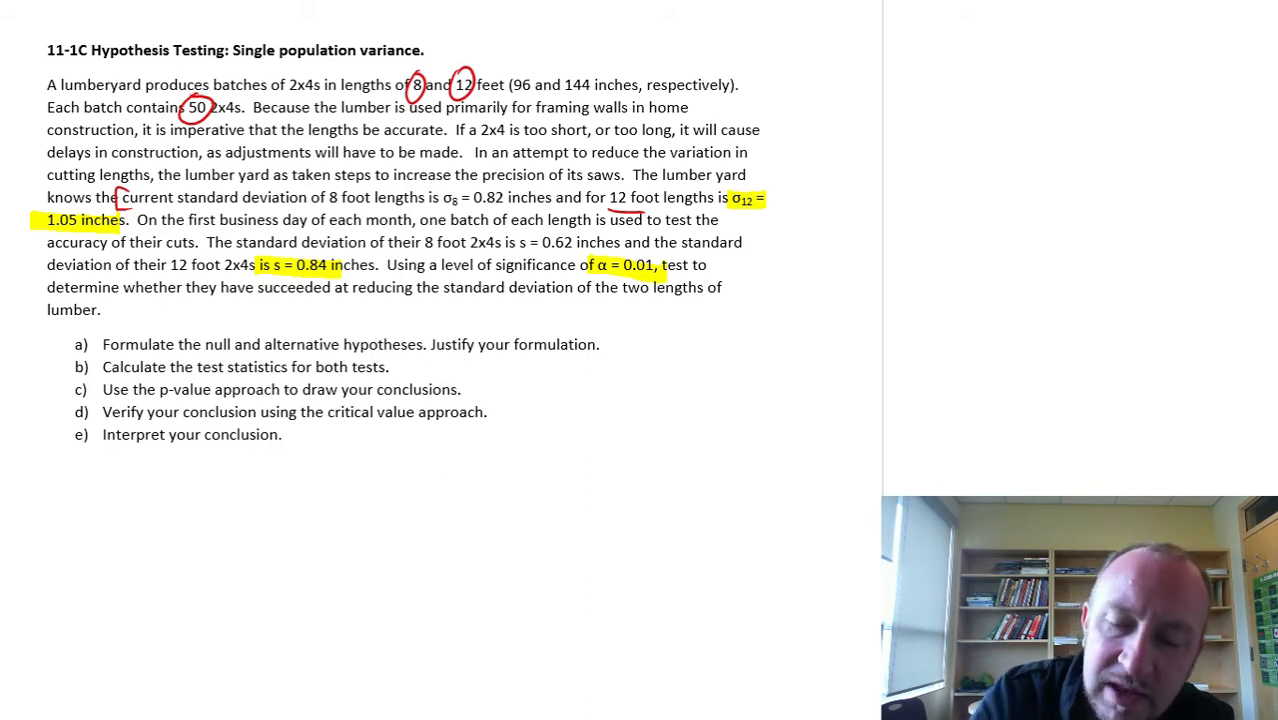
{"action": "type", "text": "H0: σ²  Ha: σ²"}
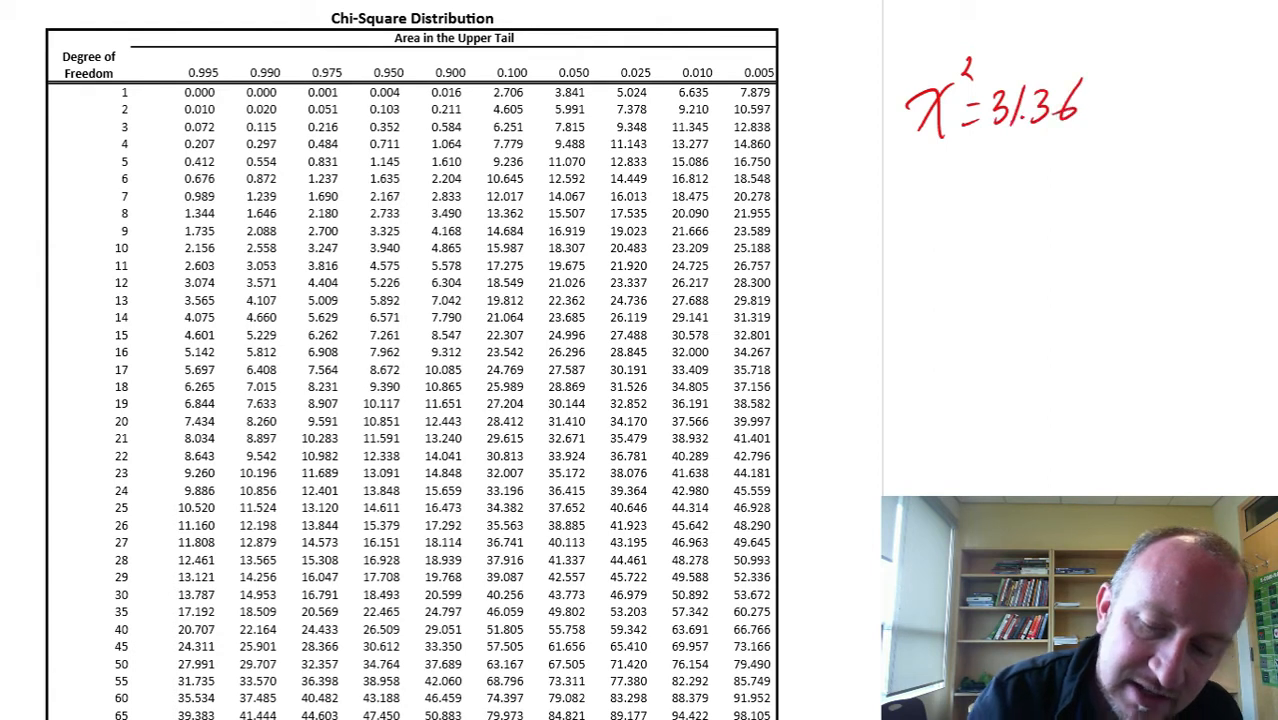
Write d.f. = 50 − 1 = 49 under χ² = 31.36 and highlight the table's 49-df row.
{"action": "type", "text": "d.f"}
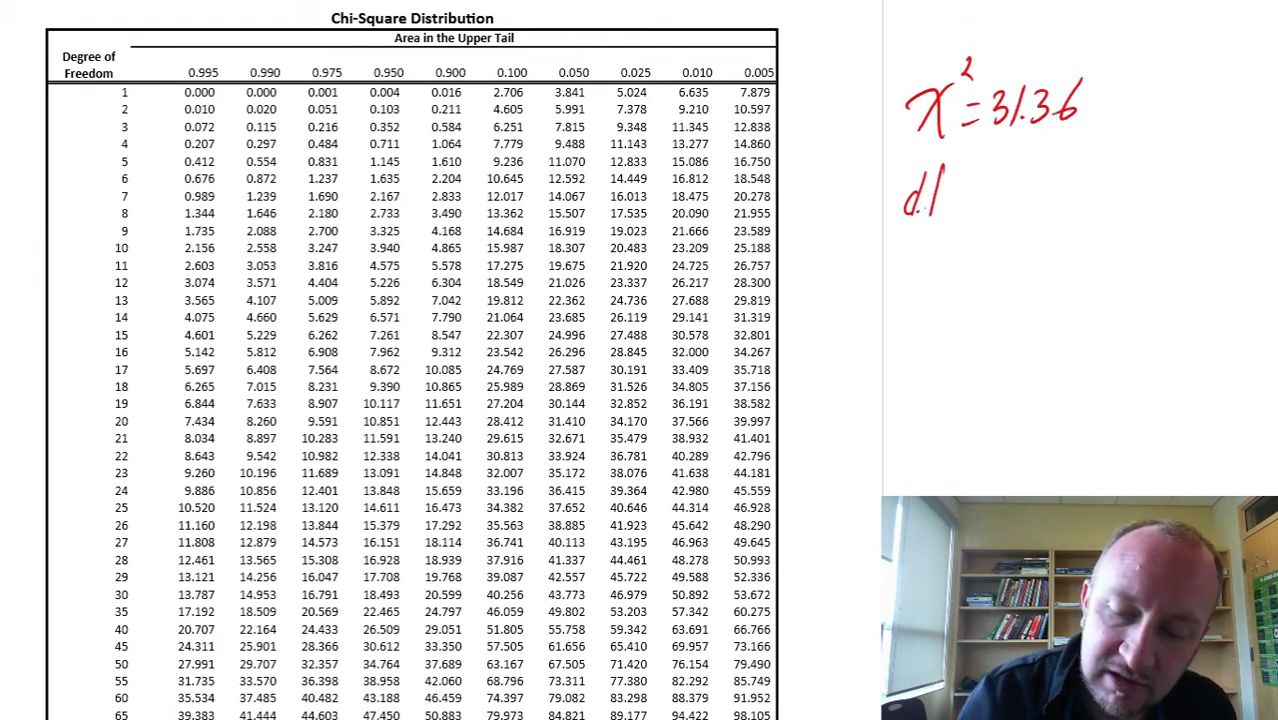
{"action": "type", "text": "=50-1=4"}
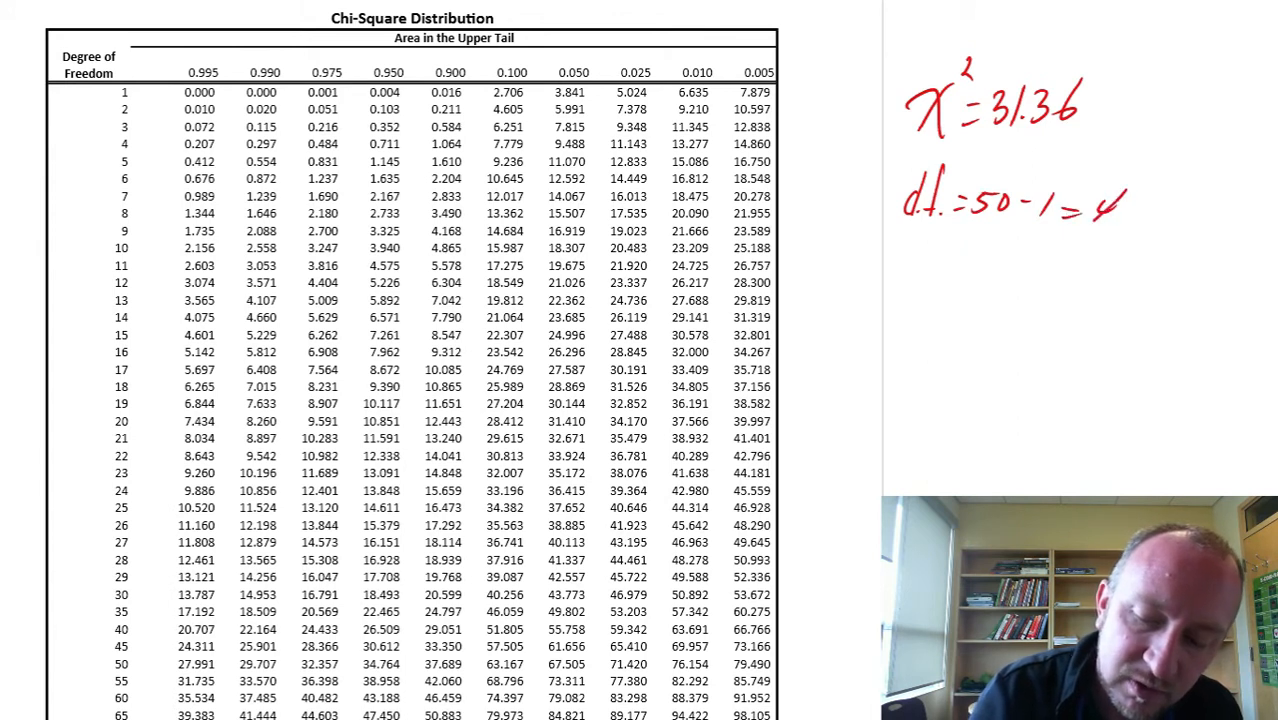
{"action": "type", "text": "9"}
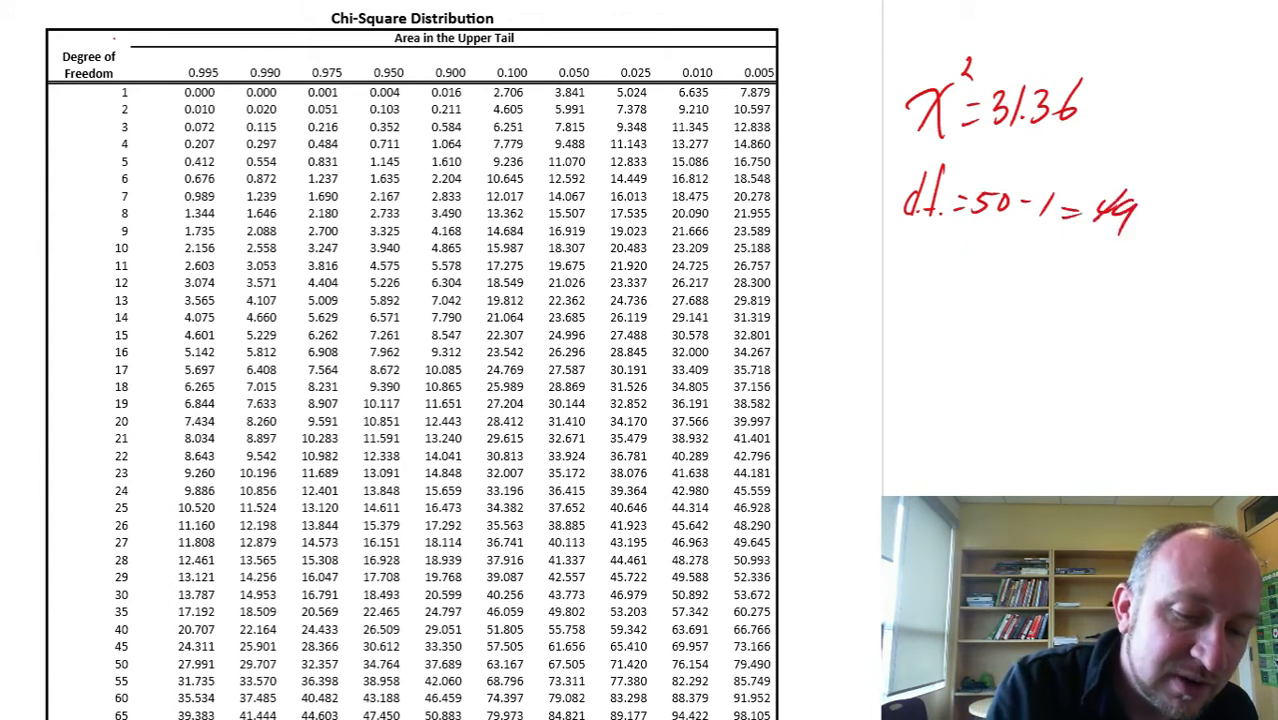
{"action": "left_click_drag", "start_coordinate": [54, 44], "coordinate": [140, 90]}
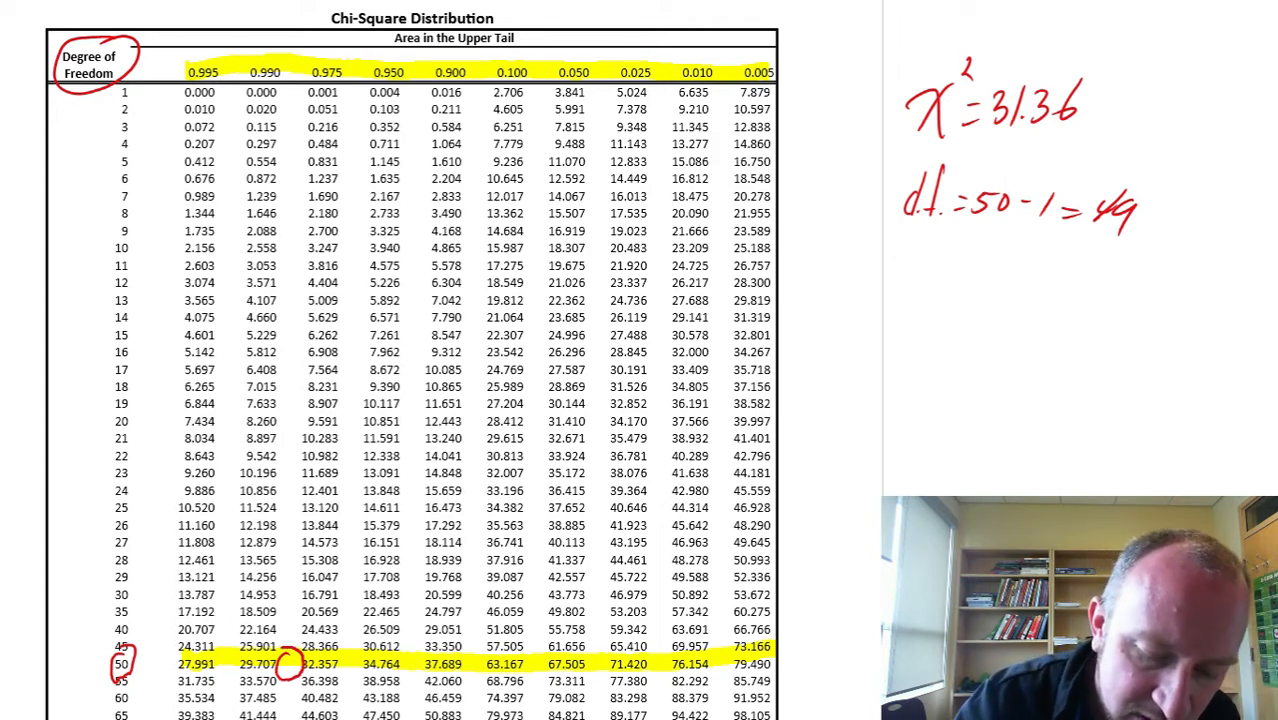
Mark the 50-df row and trace the 0.990 and 0.975 columns in the chi-square table.
{"action": "left_click_drag", "start_coordinate": [260, 92], "coordinate": [258, 648]}
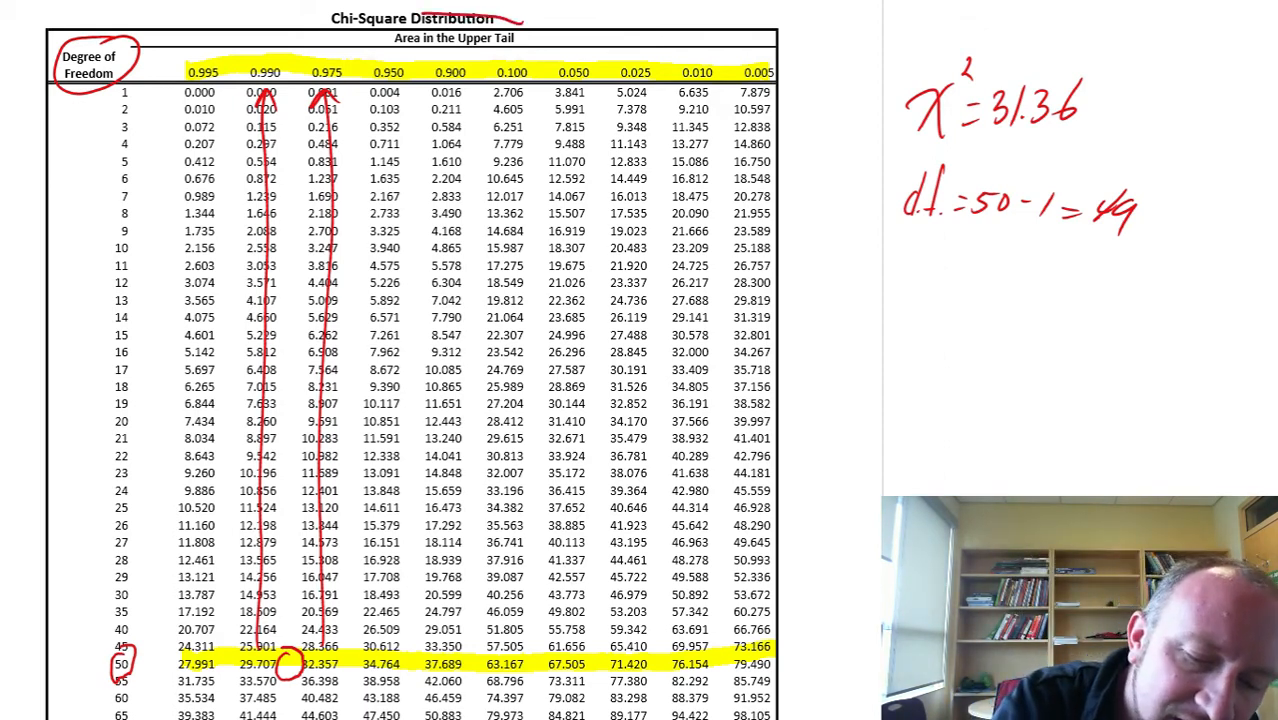
{"action": "left_click_drag", "start_coordinate": [400, 38], "coordinate": [540, 38]}
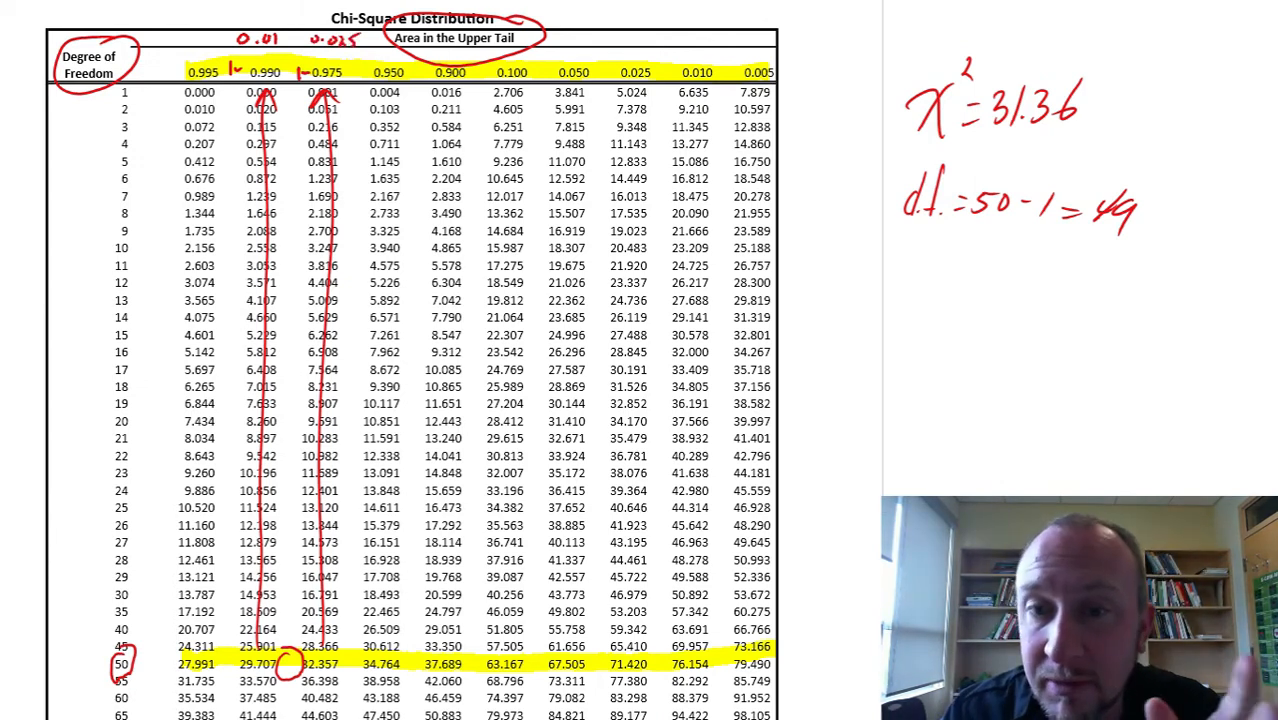
Handwrite 'P-value < 0.025' beneath the degrees of freedom.
{"action": "type", "text": "P"}
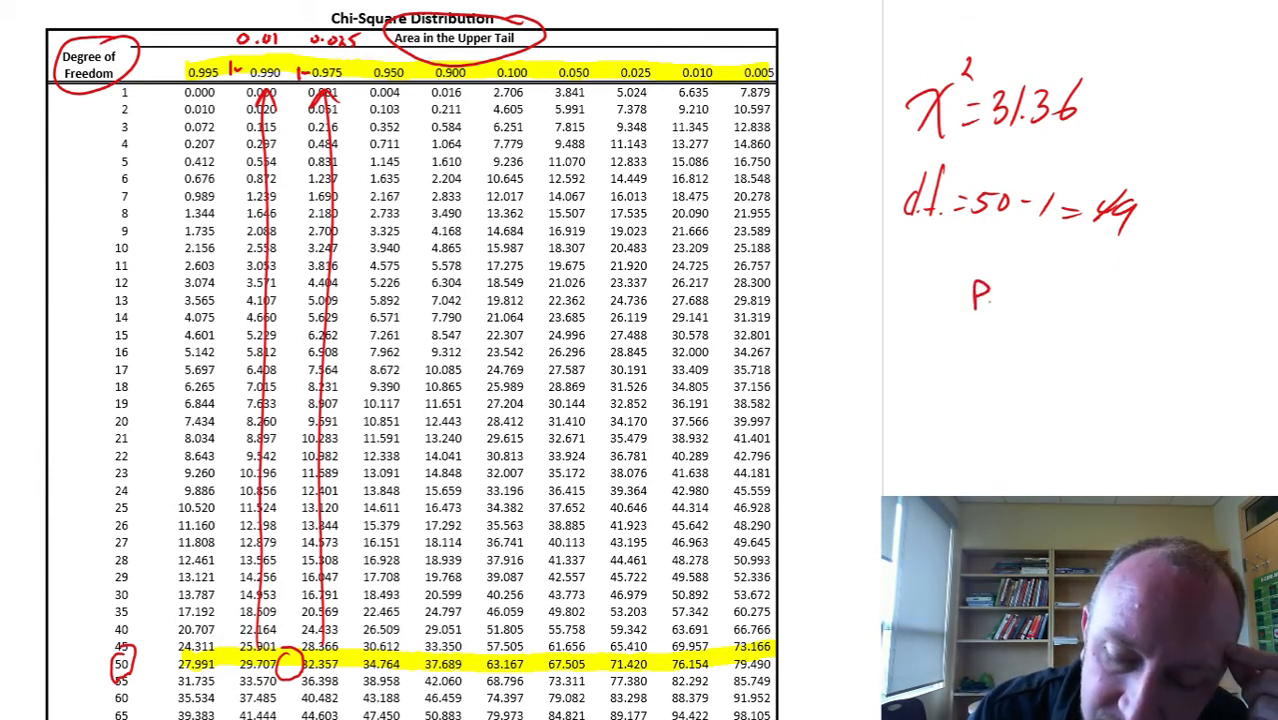
{"action": "type", "text": "-value"}
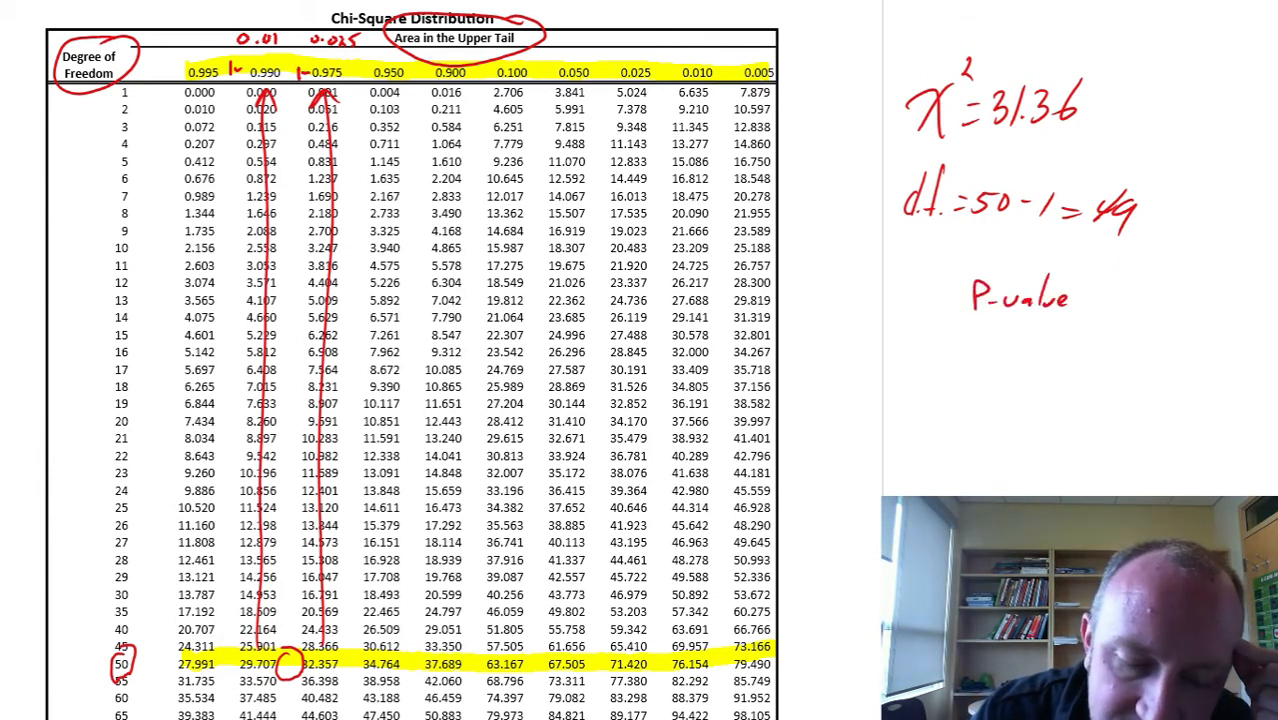
{"action": "type", "text": "<0"}
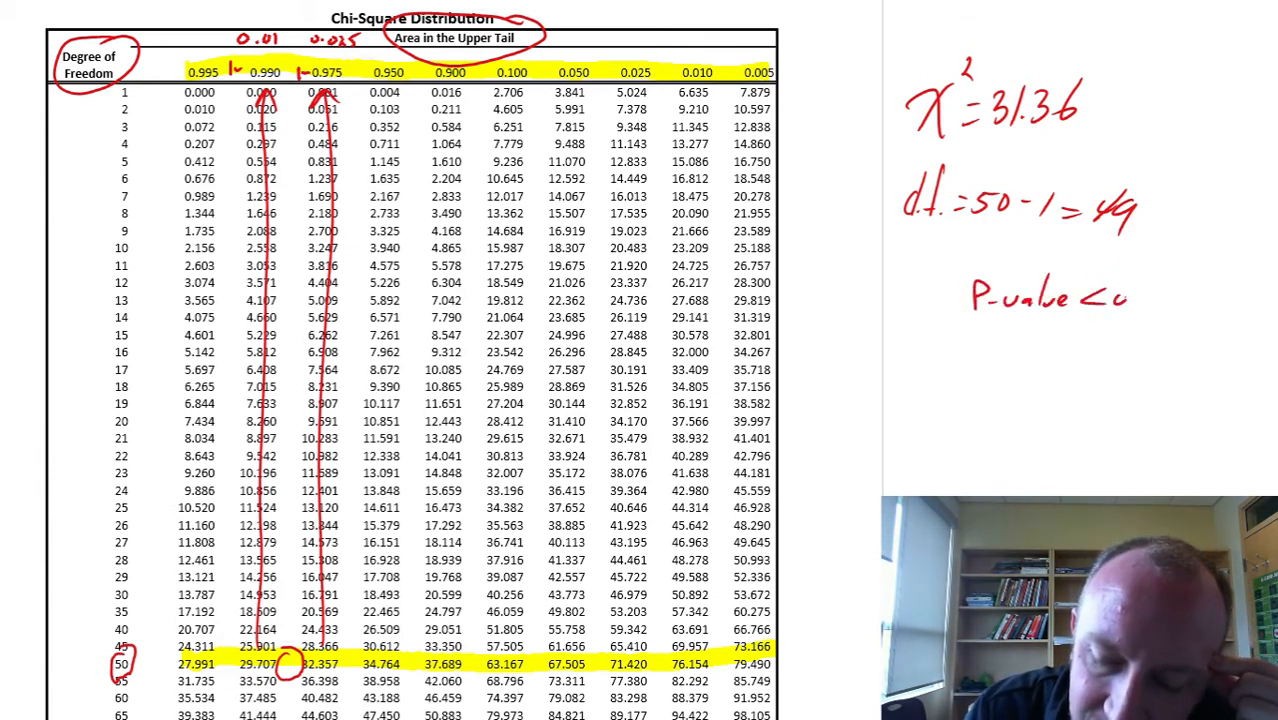
{"action": "type", "text": "0.025"}
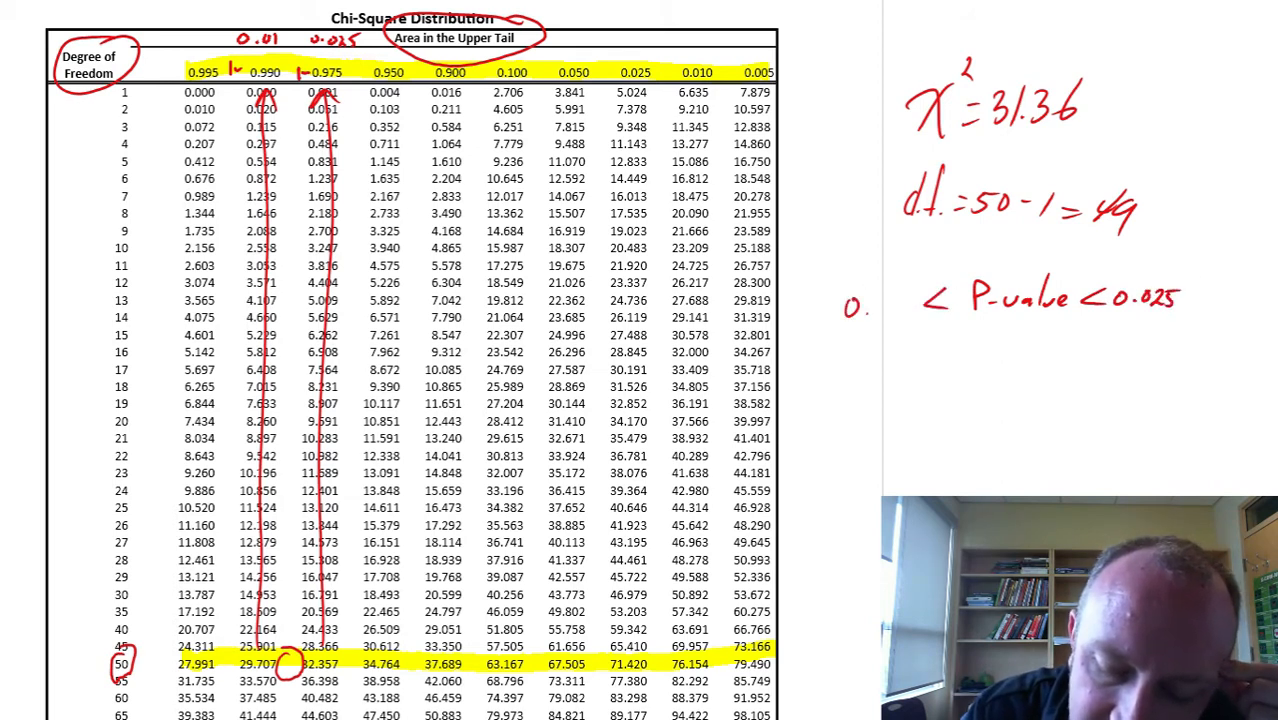
Write 0.01 before the inequality to give 0.01 < P-value < 0.025.
{"action": "type", "text": "0.01"}
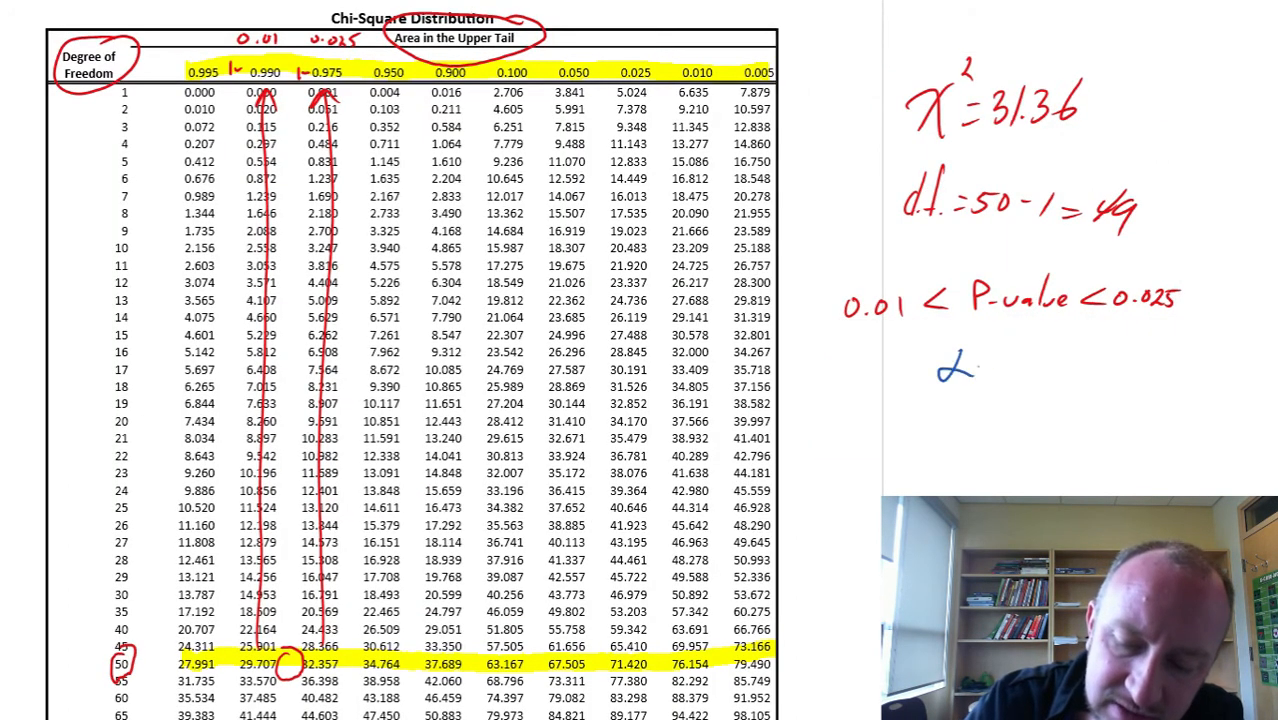
Write α = 0.01 and sketch axes with a right-skewed chi-square curve above the bounds.
{"action": "type", "text": "=0.01"}
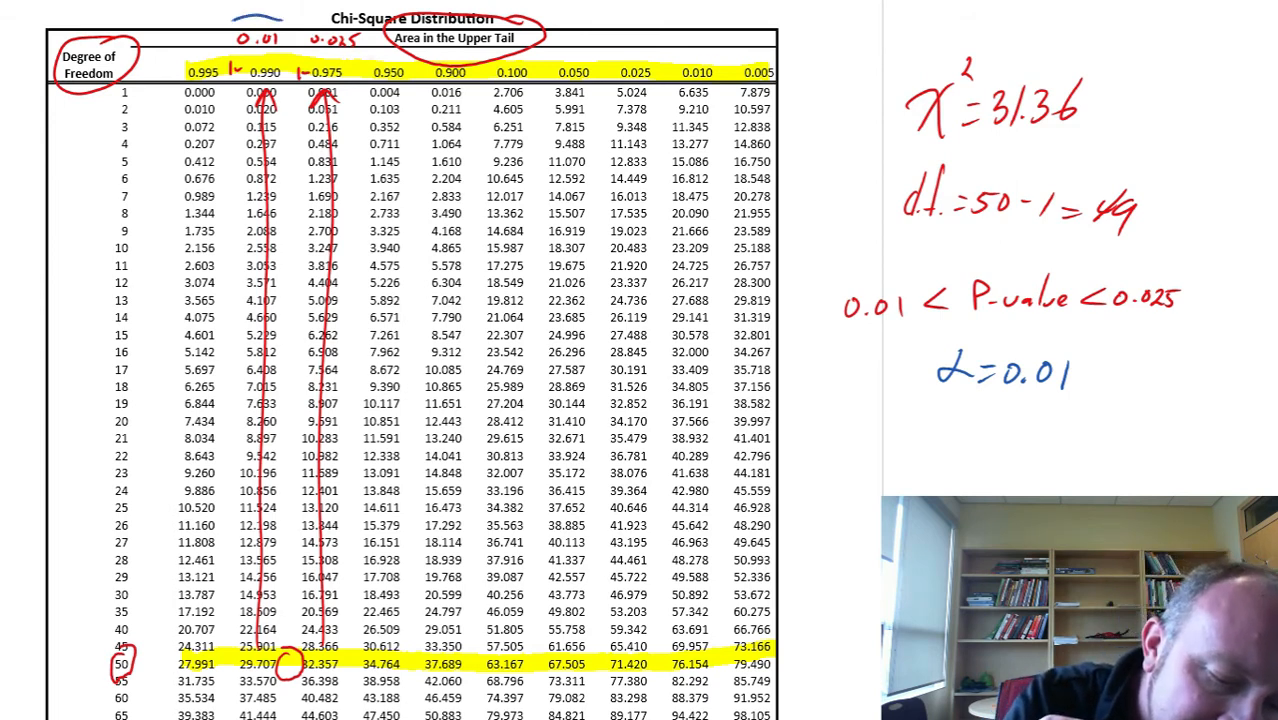
{"action": "left_click_drag", "start_coordinate": [230, 16], "coordinate": [290, 70]}
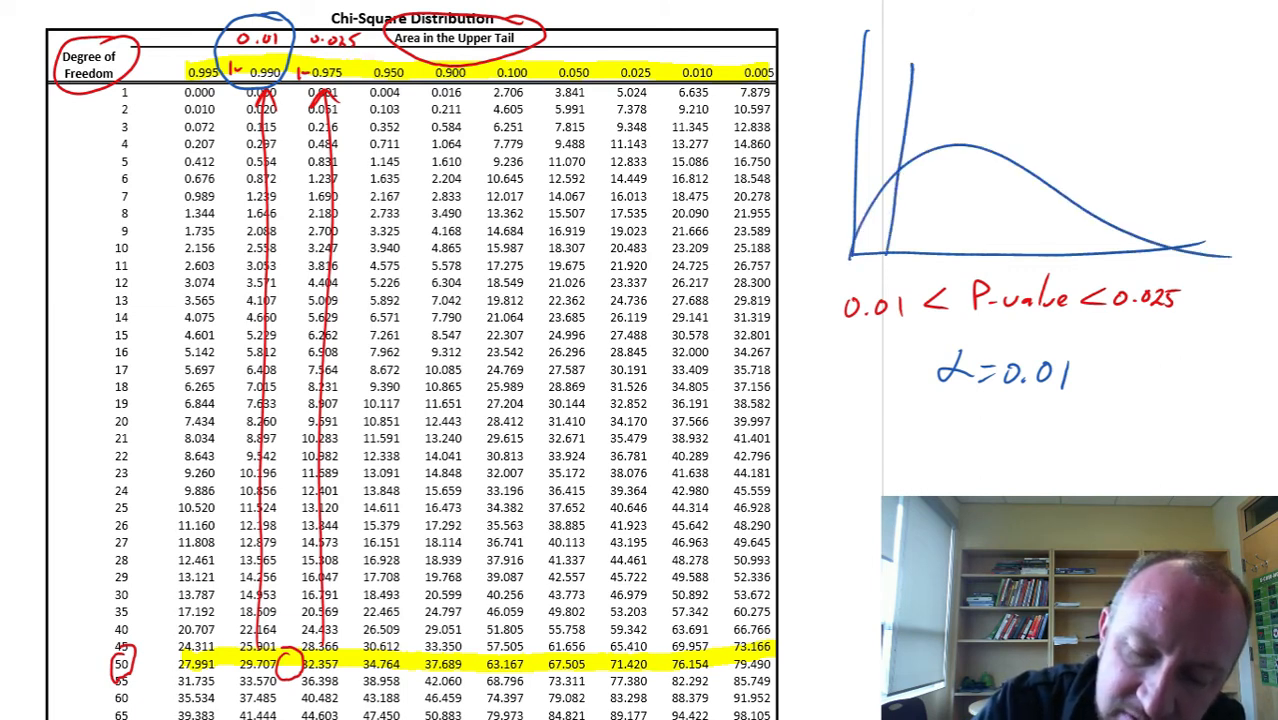
Arrow the left rejection tail, label it 'reject', and write 0.99 for the remaining area.
{"action": "left_click_drag", "start_coordinate": [904, 110], "coordinate": [790, 112]}
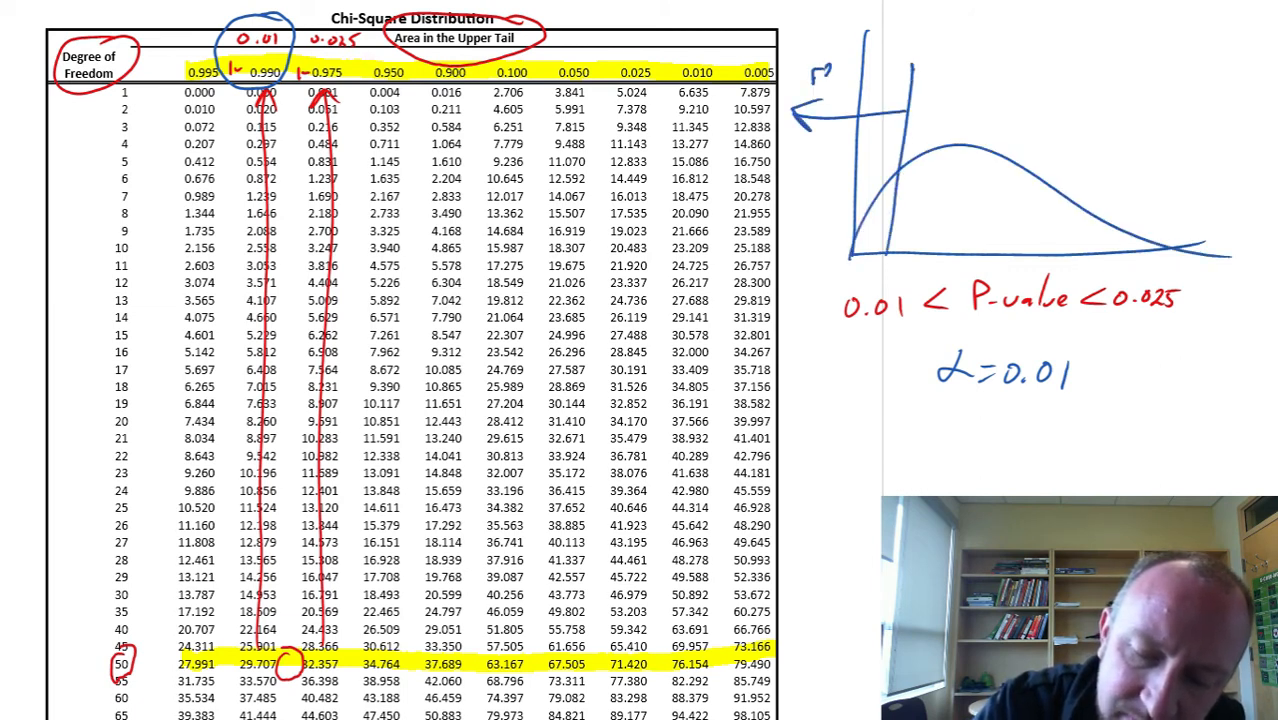
{"action": "type", "text": "reject"}
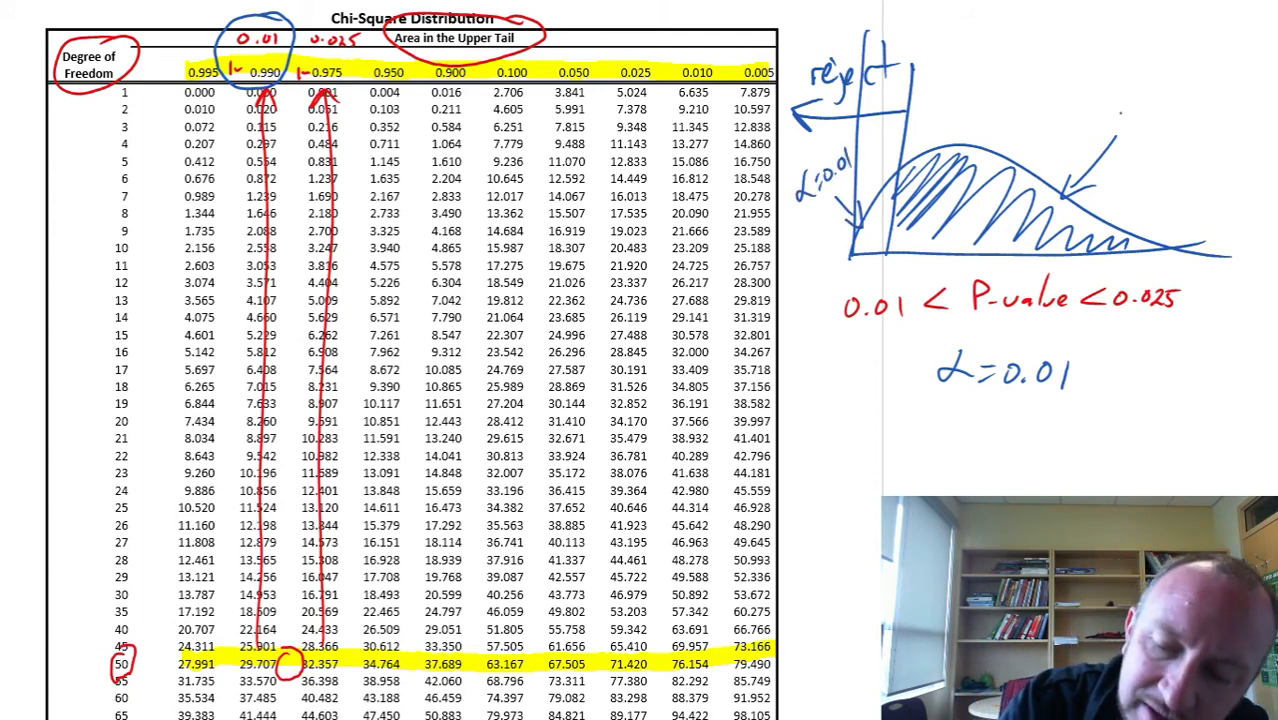
{"action": "type", "text": "0.99"}
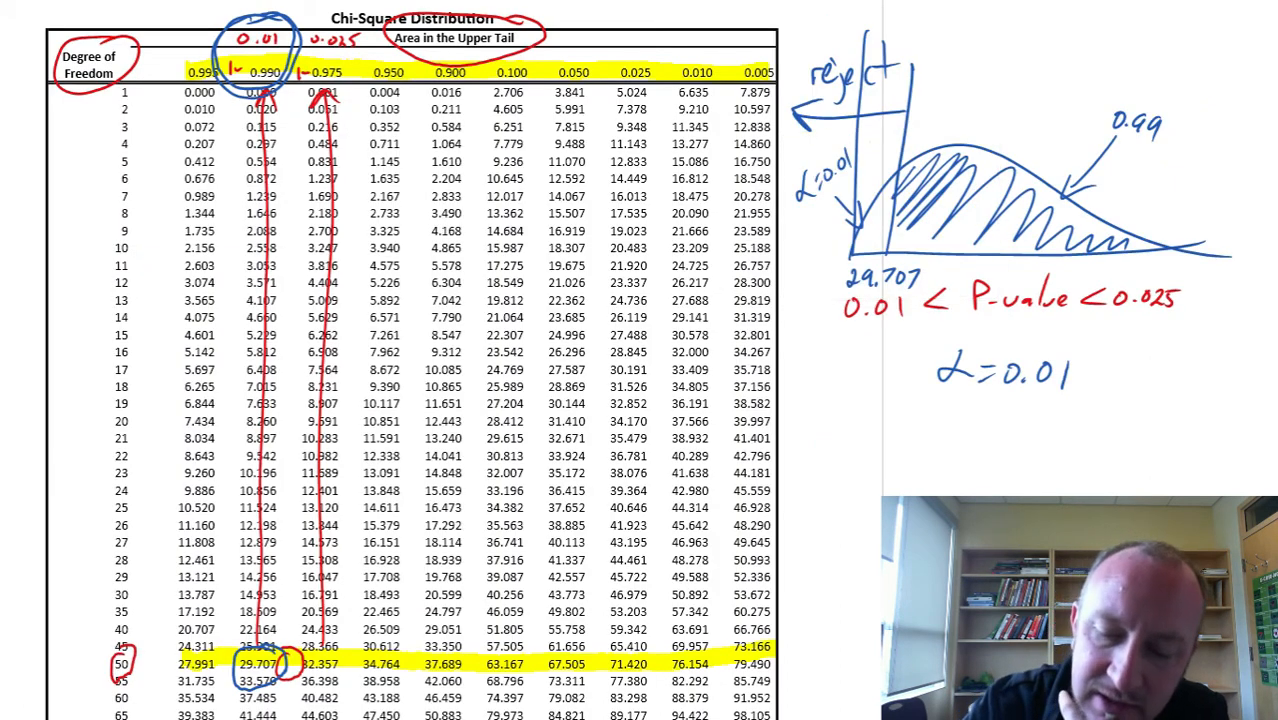
Draw a red line on the curve labelled with the test statistic 31.36.
{"action": "left_click_drag", "start_coordinate": [930, 44], "coordinate": [904, 320]}
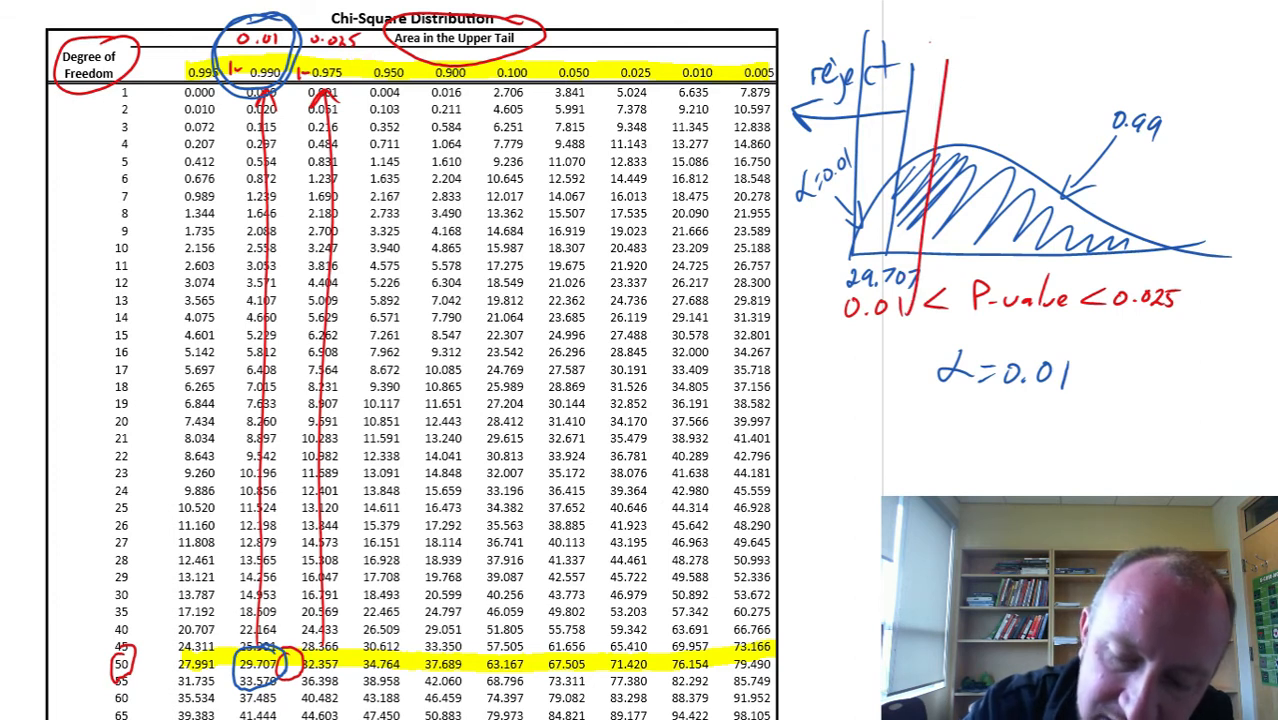
{"action": "type", "text": "31.36"}
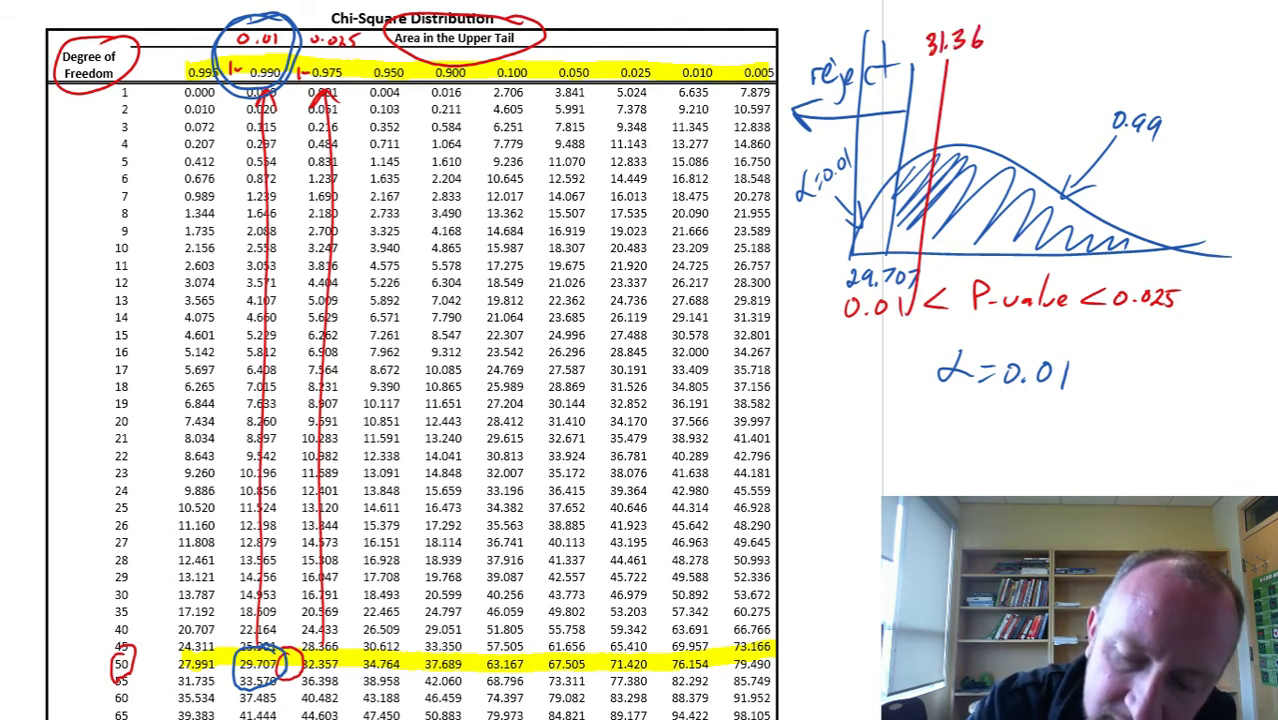